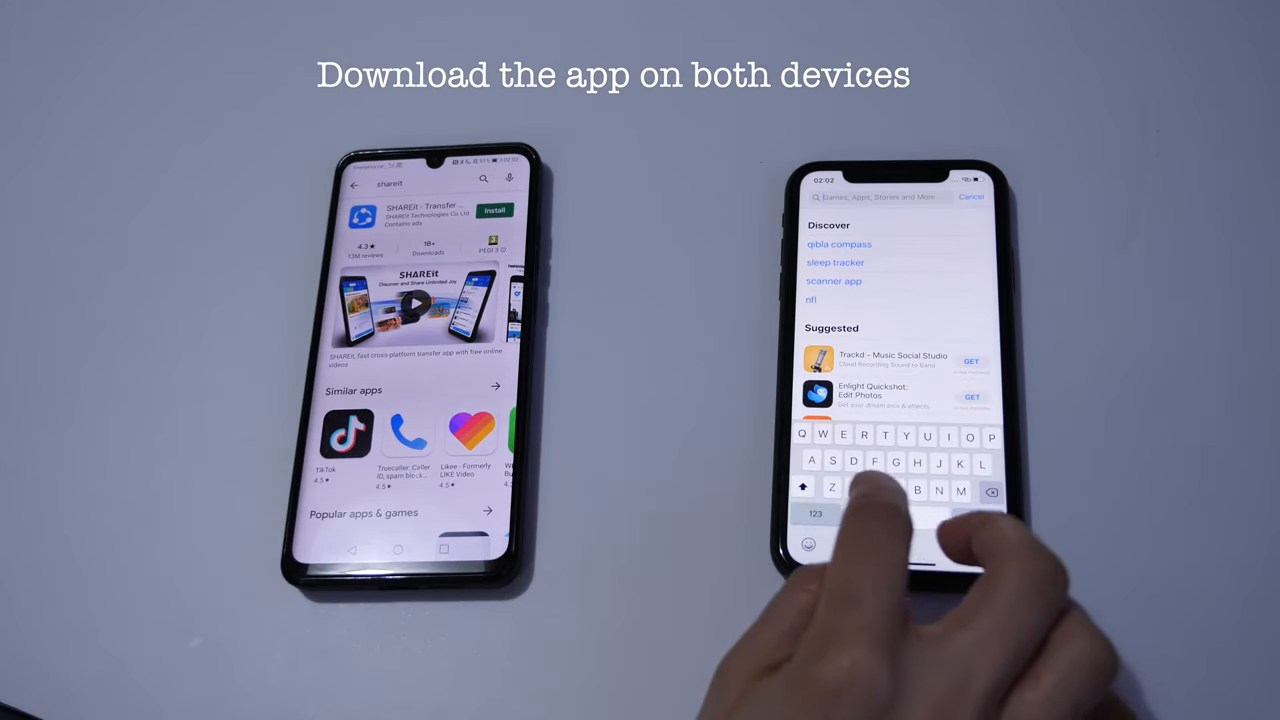
# Search for 'SHAREit' in the Google Play Store.
pyautogui.write('Sha')
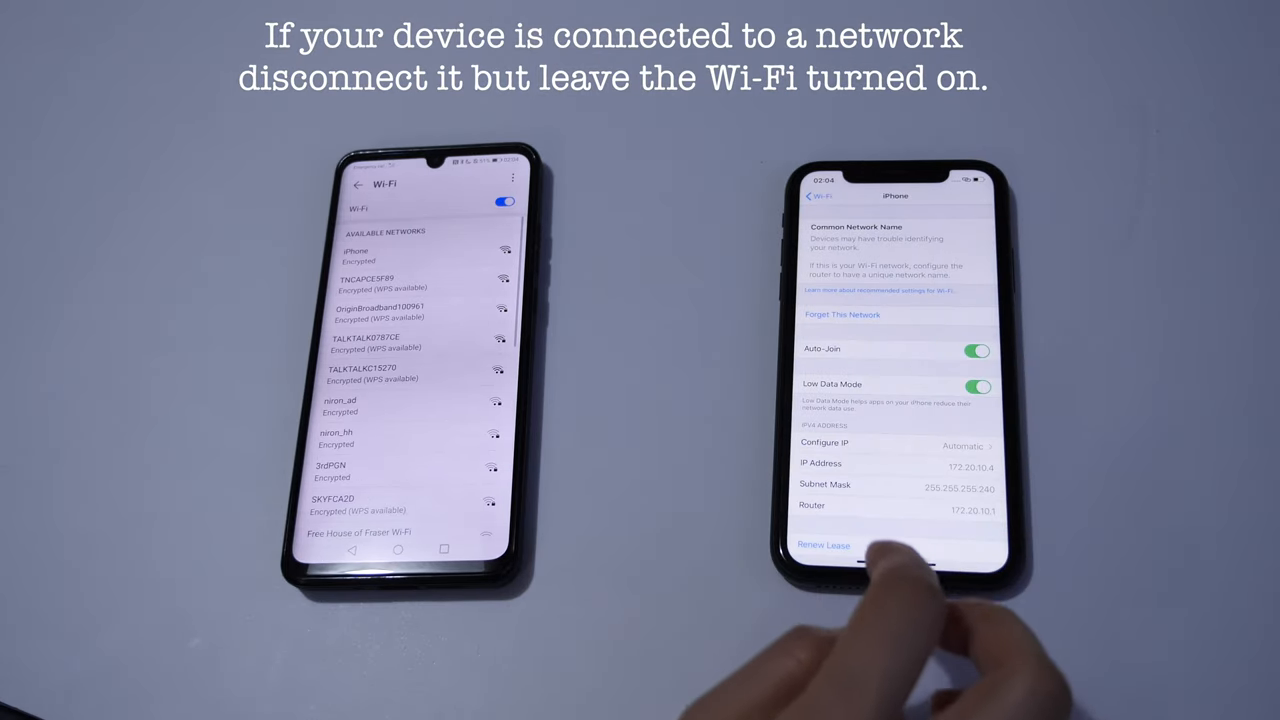
# Forget the iPhone Wi-Fi network and confirm, leaving Wi-Fi on.
pyautogui.click(842, 314)
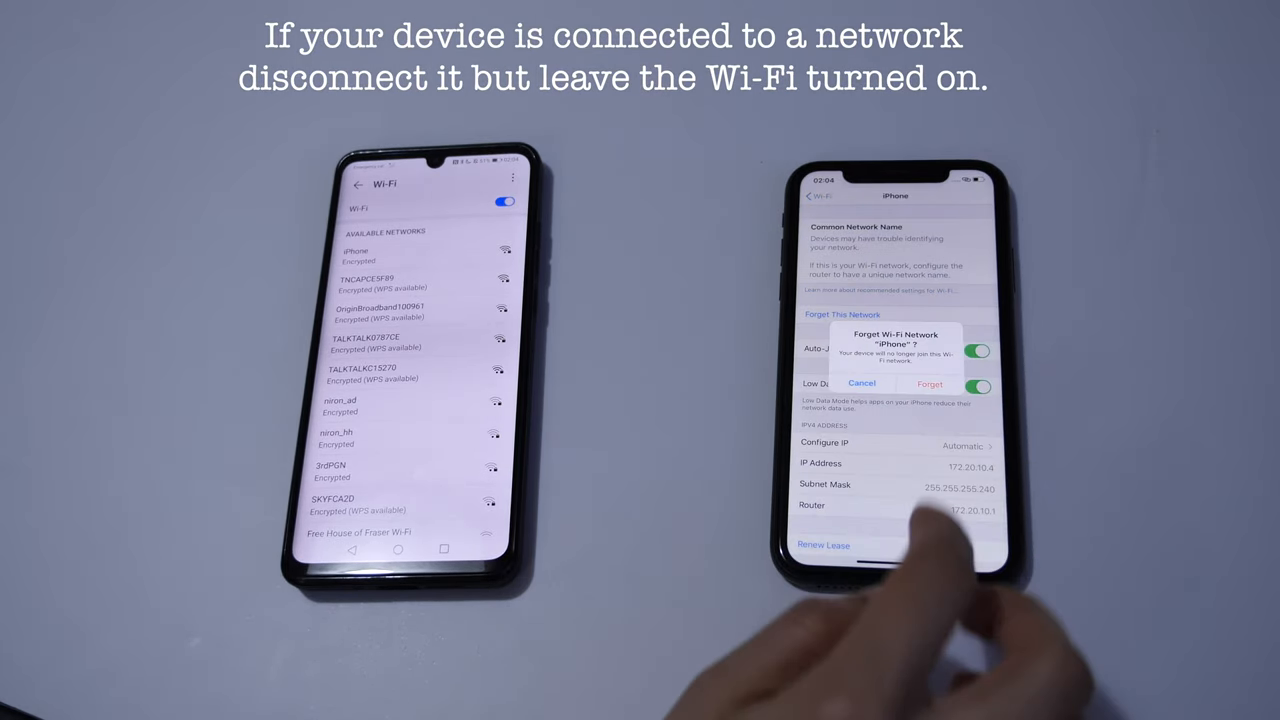
pyautogui.click(929, 384)
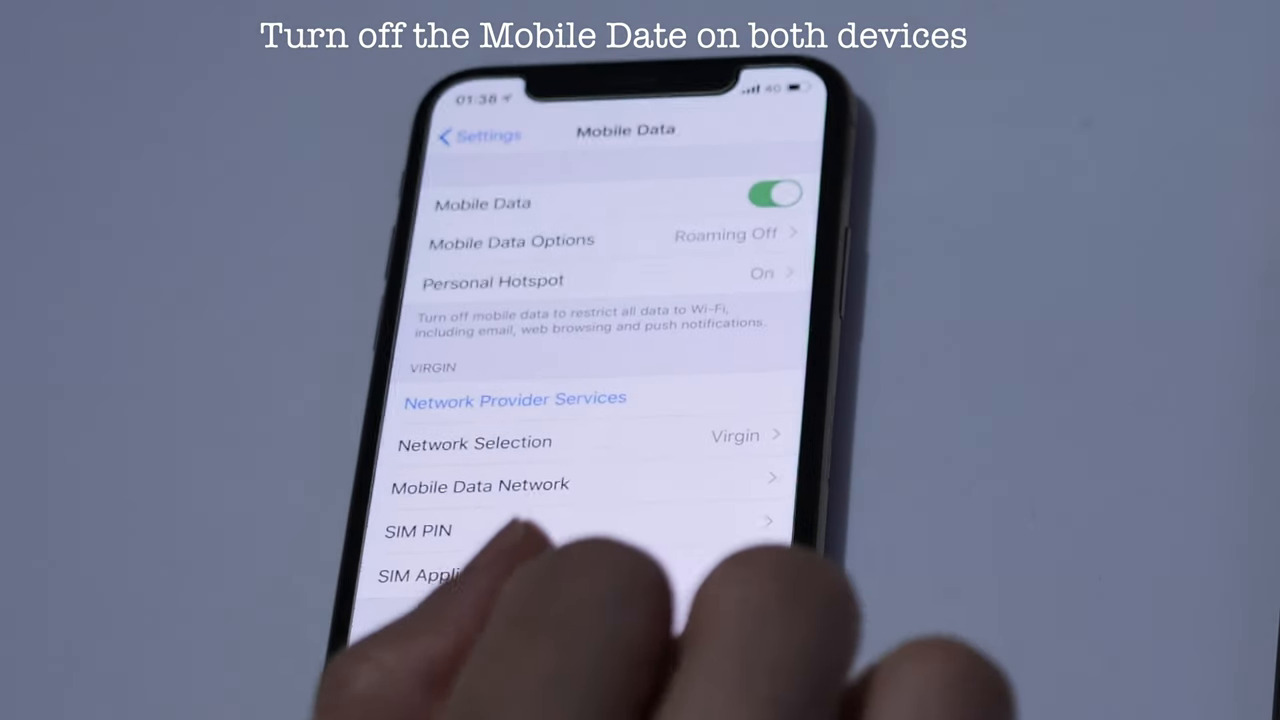
# Switch the Mobile Data toggle off.
pyautogui.click(775, 195)
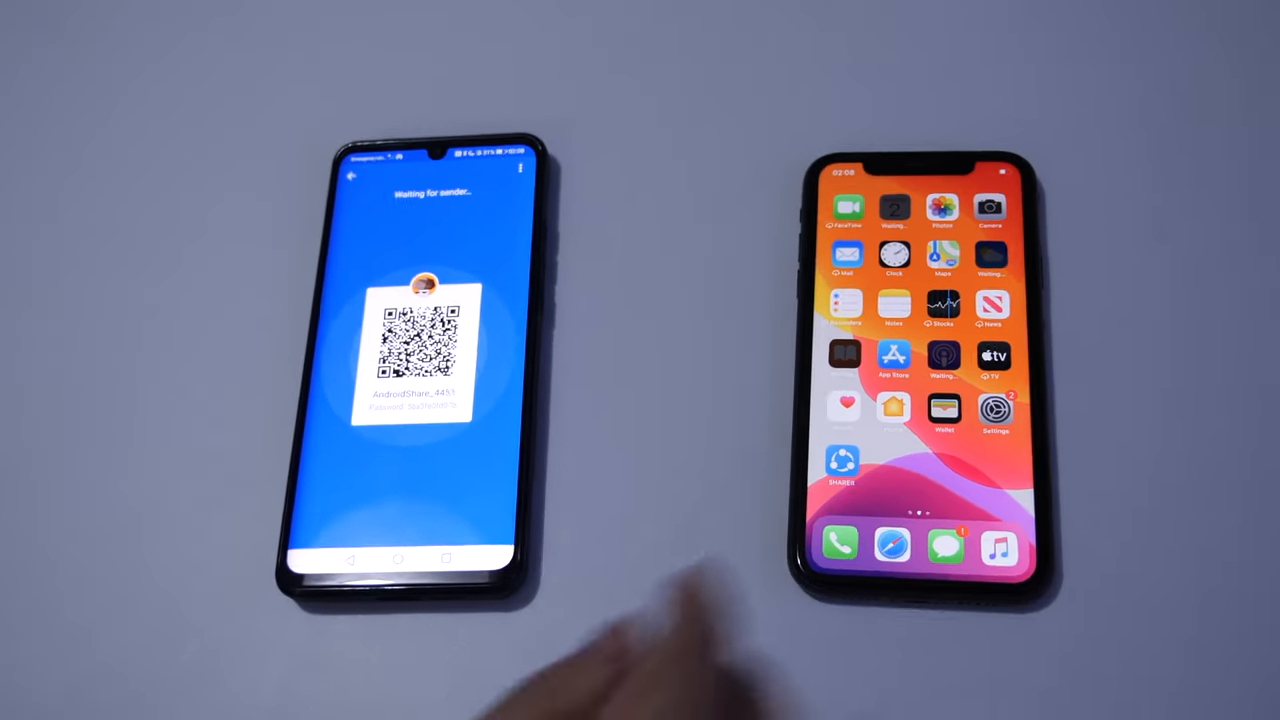
pyautogui.click(994, 410)
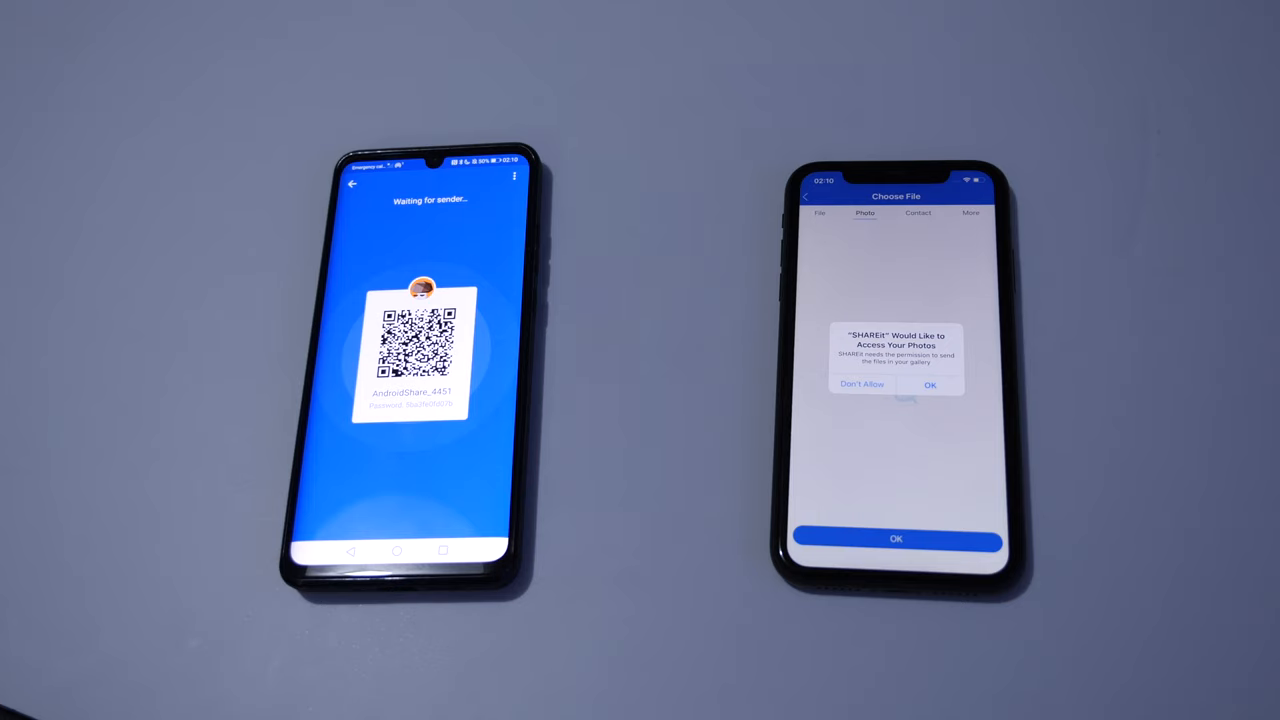
# Allow SHAREit to access the iPhone's photos.
pyautogui.click(929, 384)
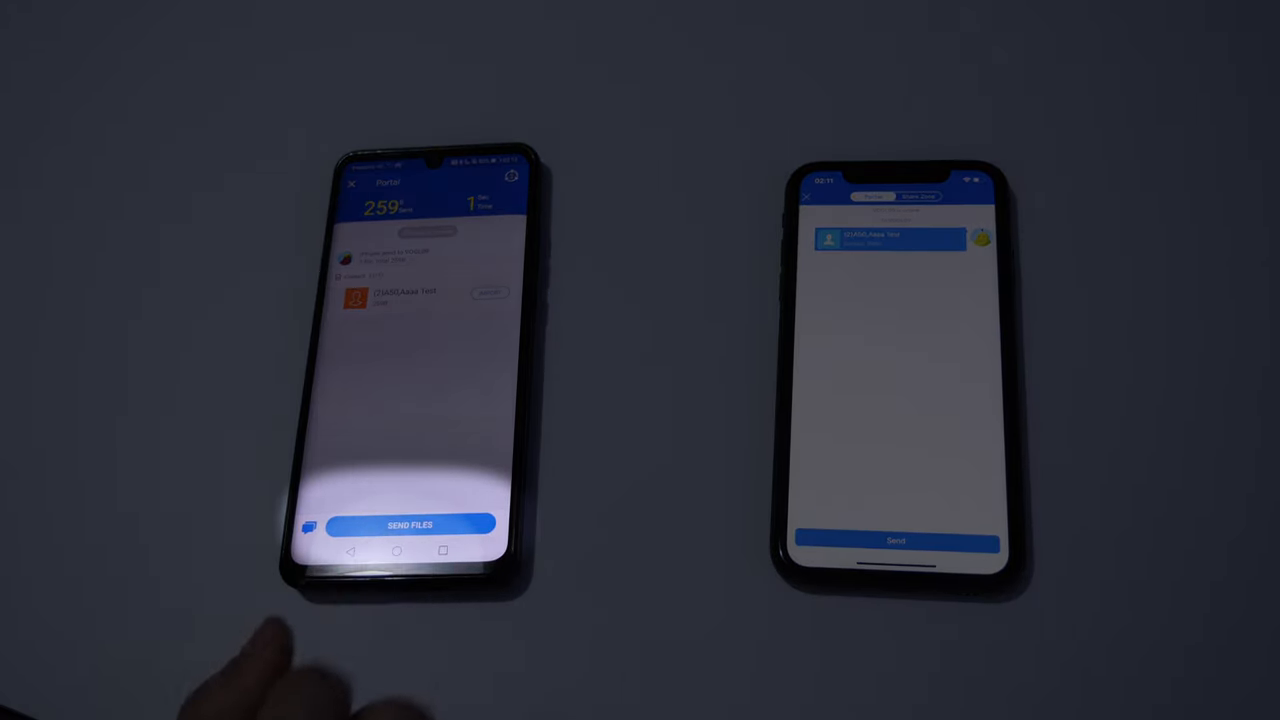
# Pick four photos on Android in SEND FILES and send them to the iPhone.
pyautogui.click(408, 525)
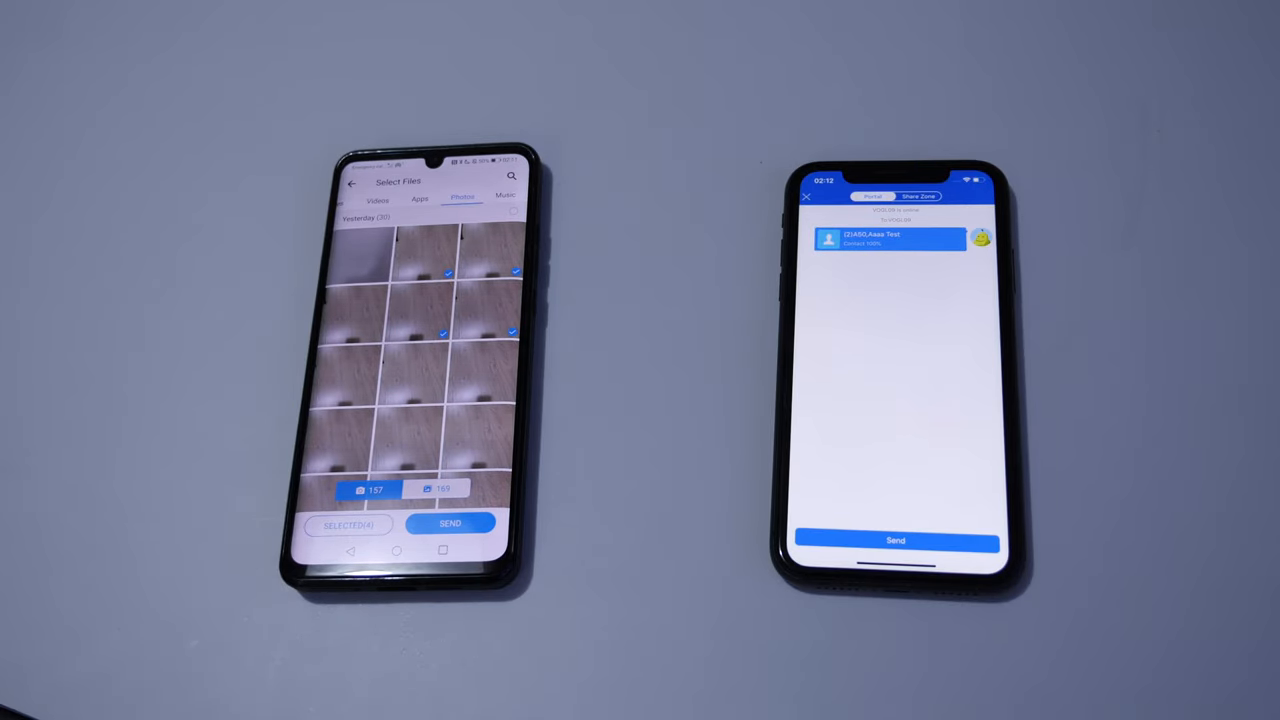
pyautogui.click(450, 523)
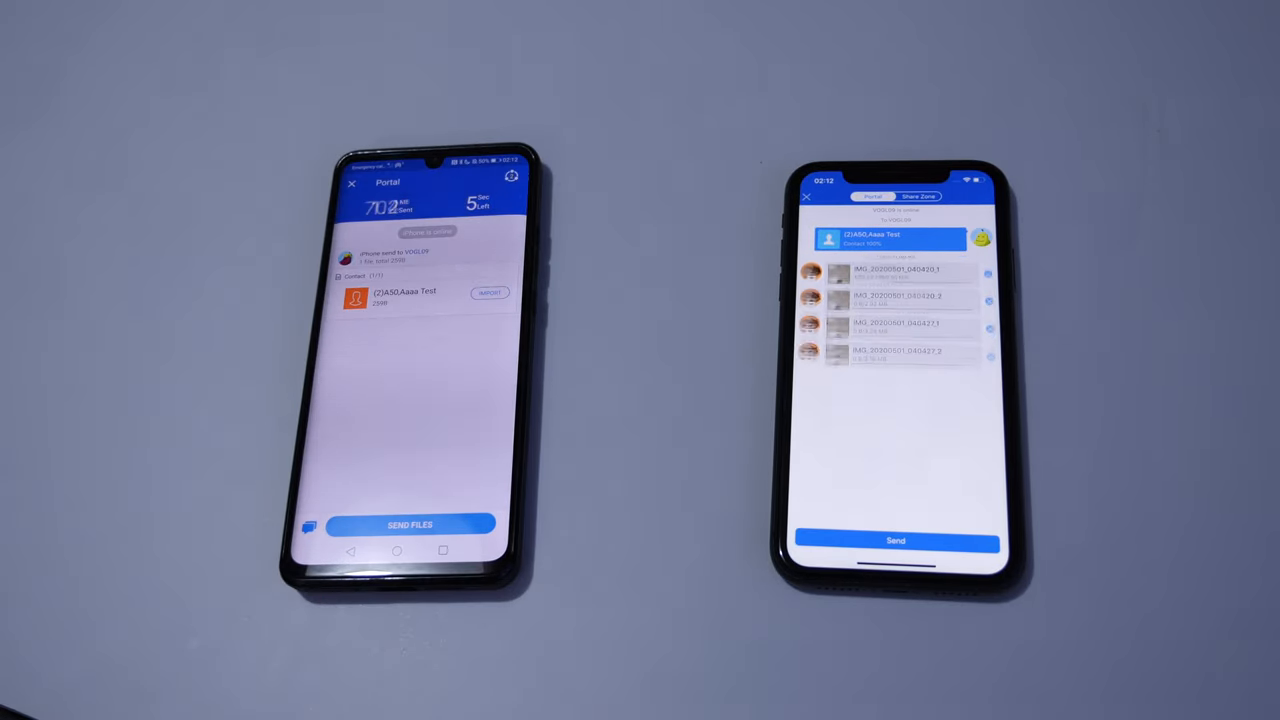